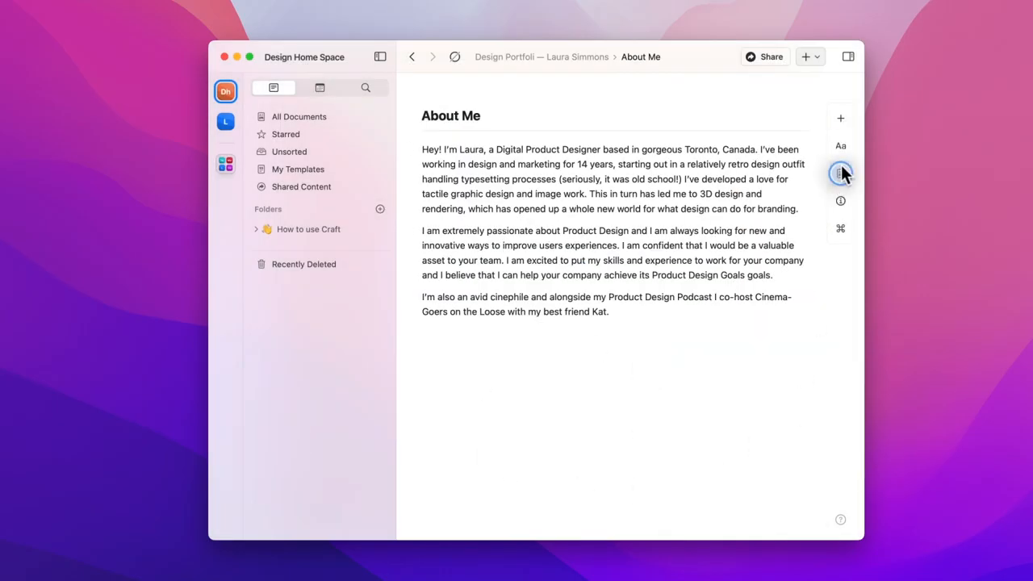
# Set about-me-cover.png as the About Me page cover, then go back to the portfolio
pyautogui.click(841, 172)
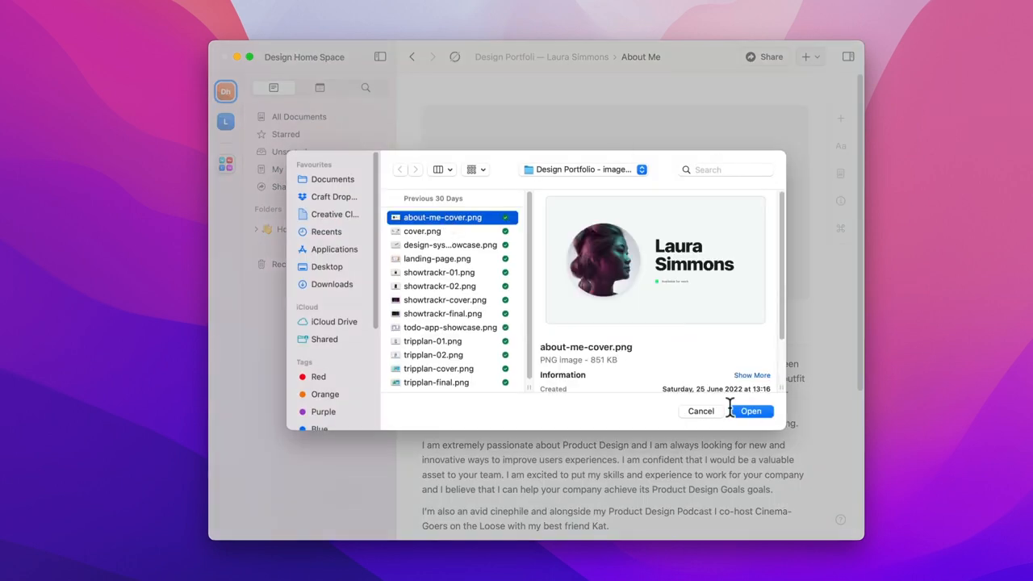
pyautogui.click(749, 410)
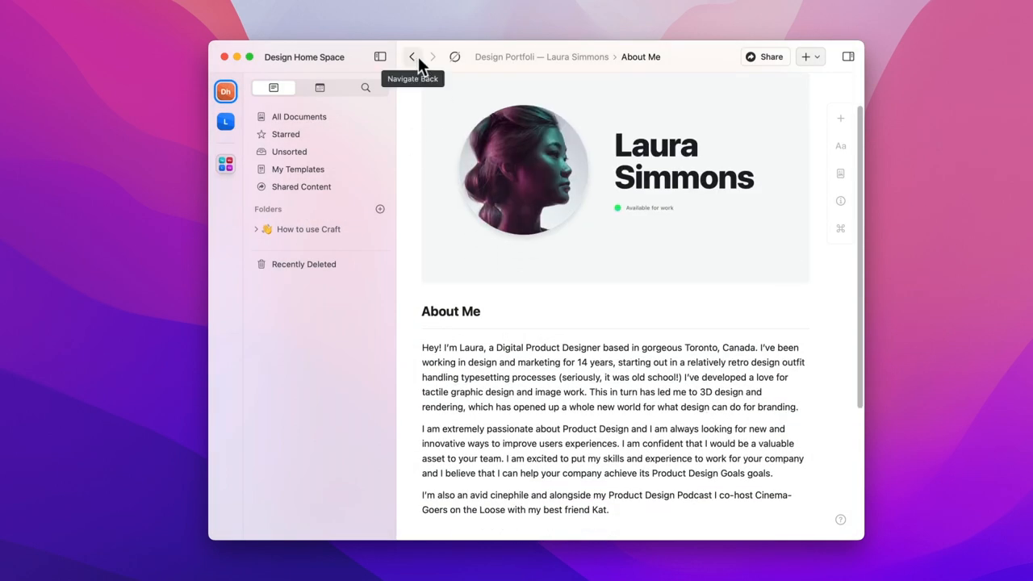
pyautogui.click(411, 56)
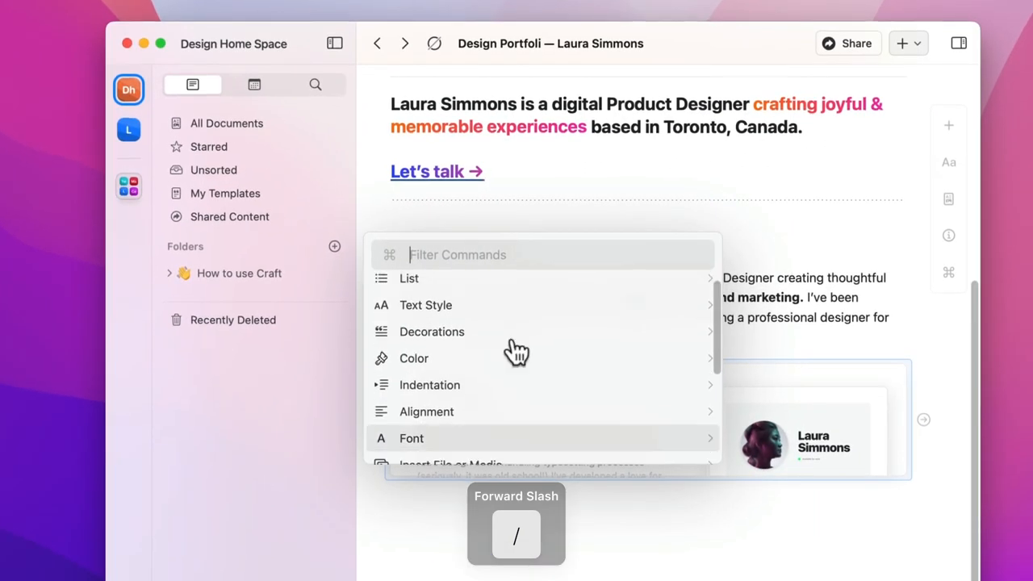
# Insert a dotted separator line below the About Me card using the 'se'/'lin' command search
pyautogui.scroll(-3)
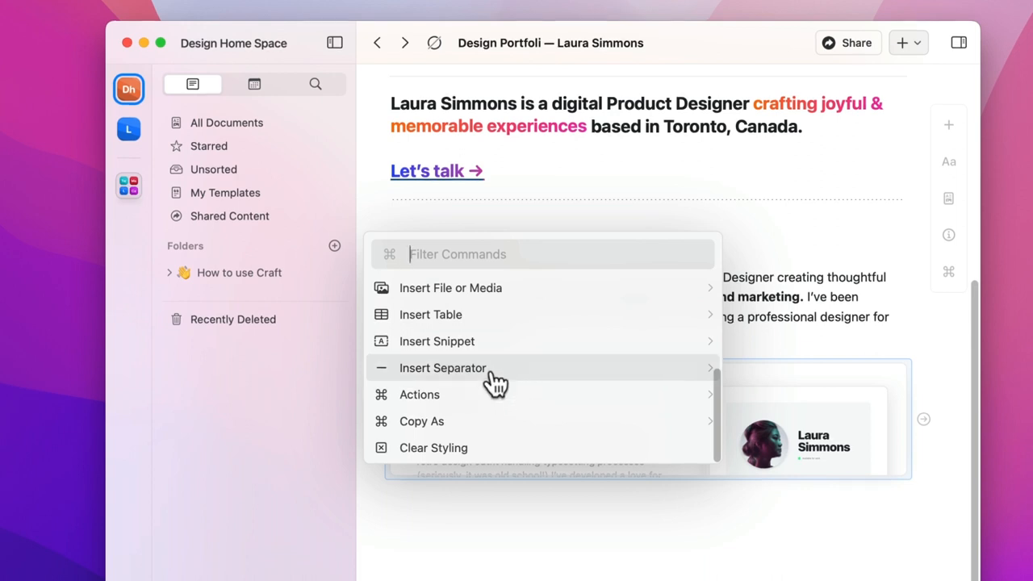
pyautogui.write('se')
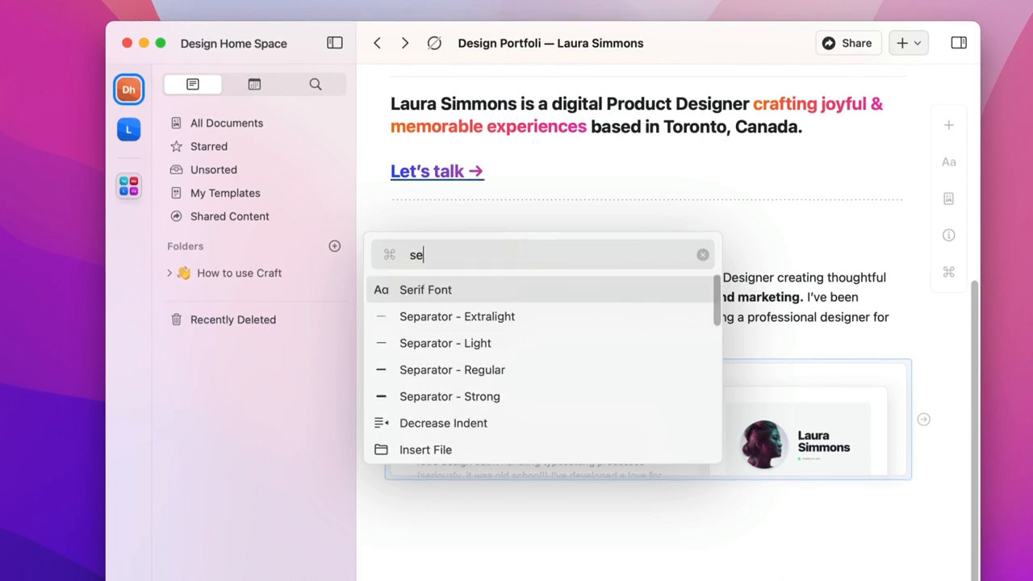
pyautogui.write('lin')
pyautogui.write('When it comes to')
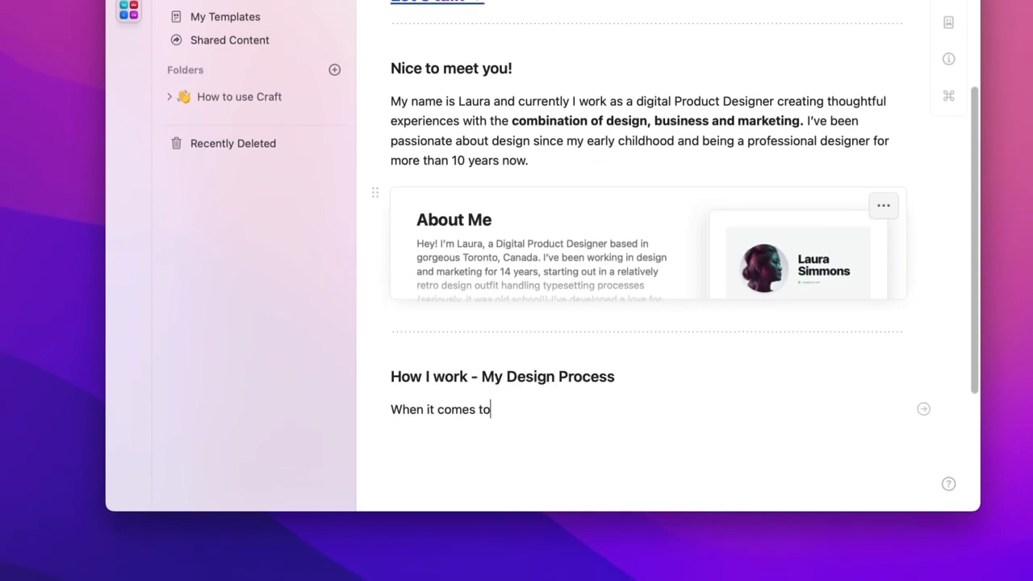
# Write the broad-approach intro and the Strategy, Design, Prototyping & Development, Quality assurance stages
pyautogui.write('design I always like to approach projects from a bro')
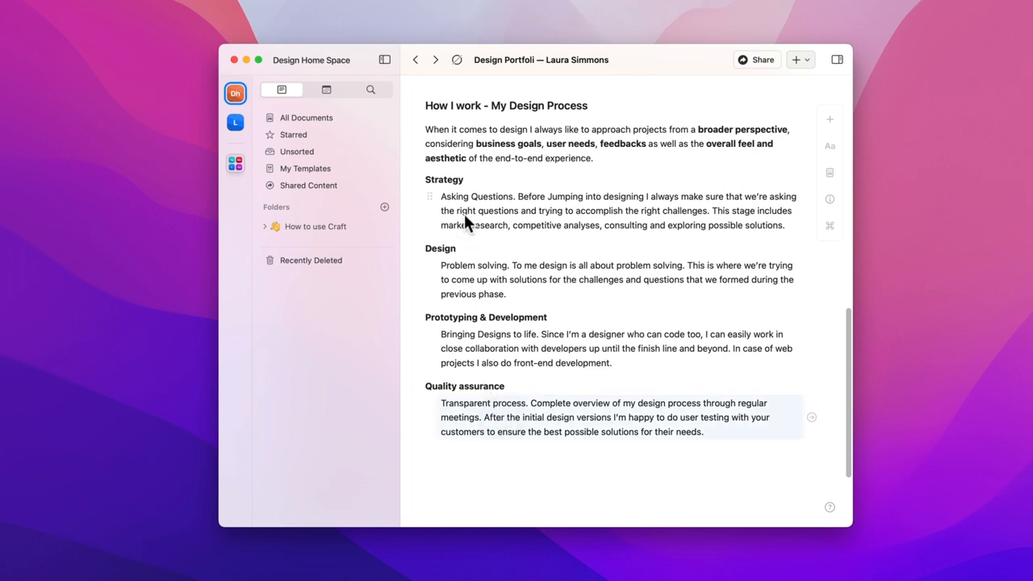
pyautogui.click(829, 146)
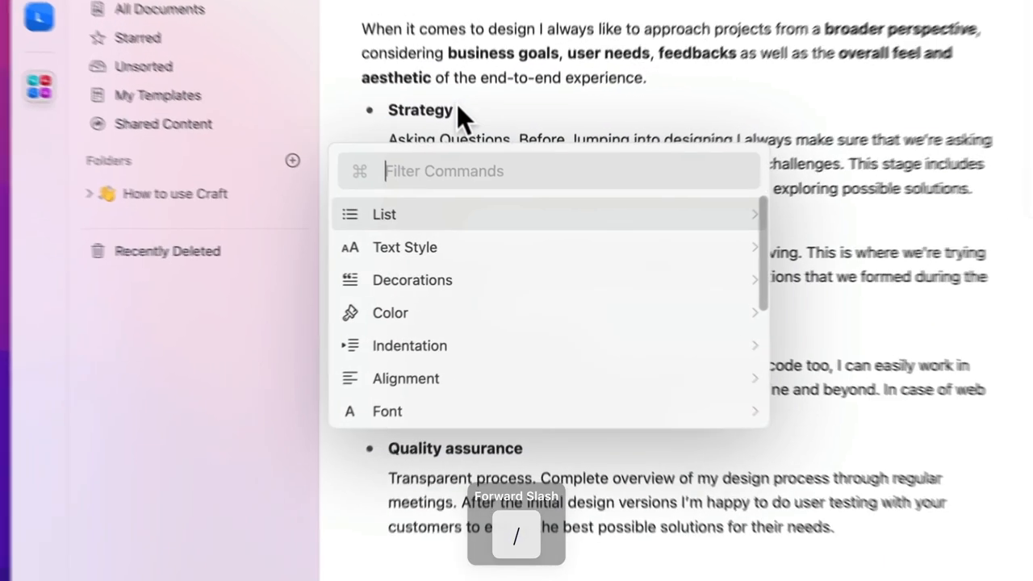
# Convert the Strategy through Quality assurance stage blocks into a Toggle List via 'tog'
pyautogui.write('tog')
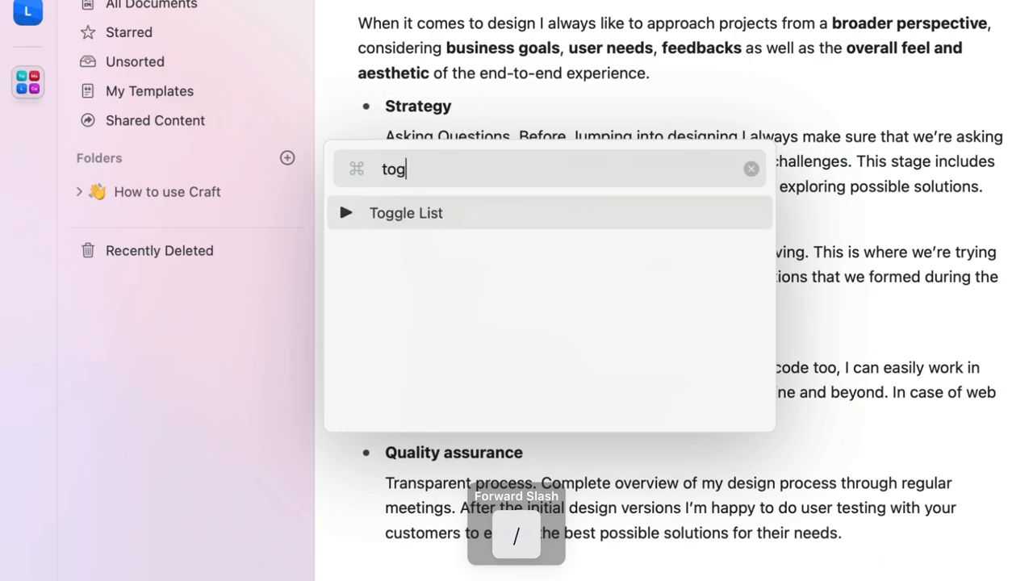
pyautogui.click(405, 212)
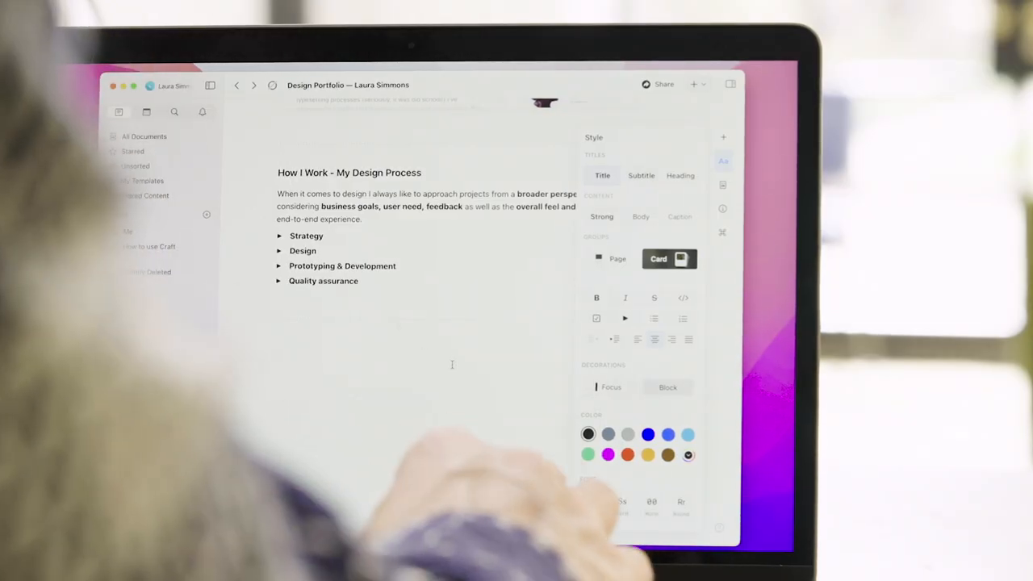
# Type the 'Highlighted Projects' heading and the line 'Discover how I approach and solve challenges'
pyautogui.write('Highlighted P')
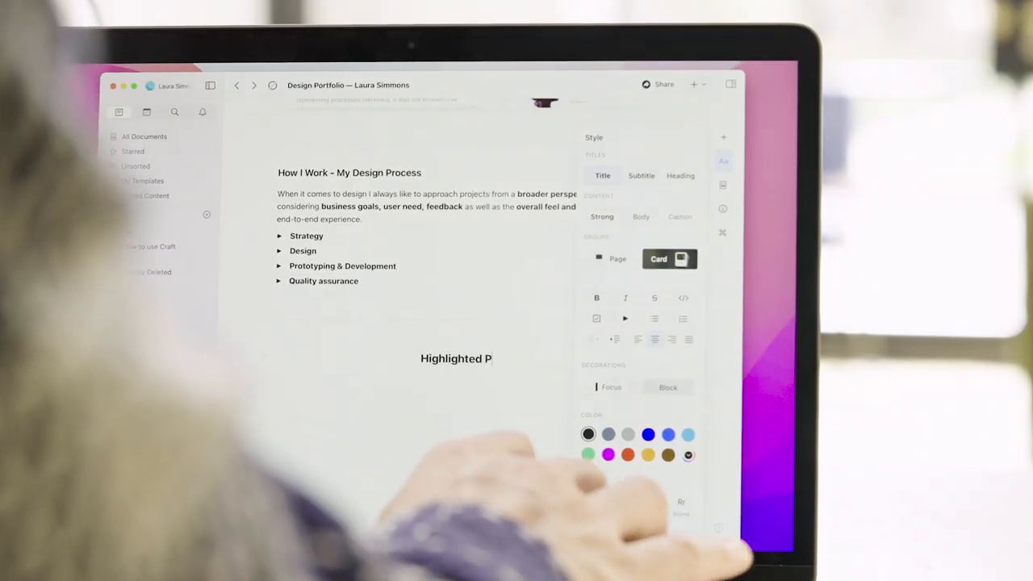
pyautogui.write('rojects')
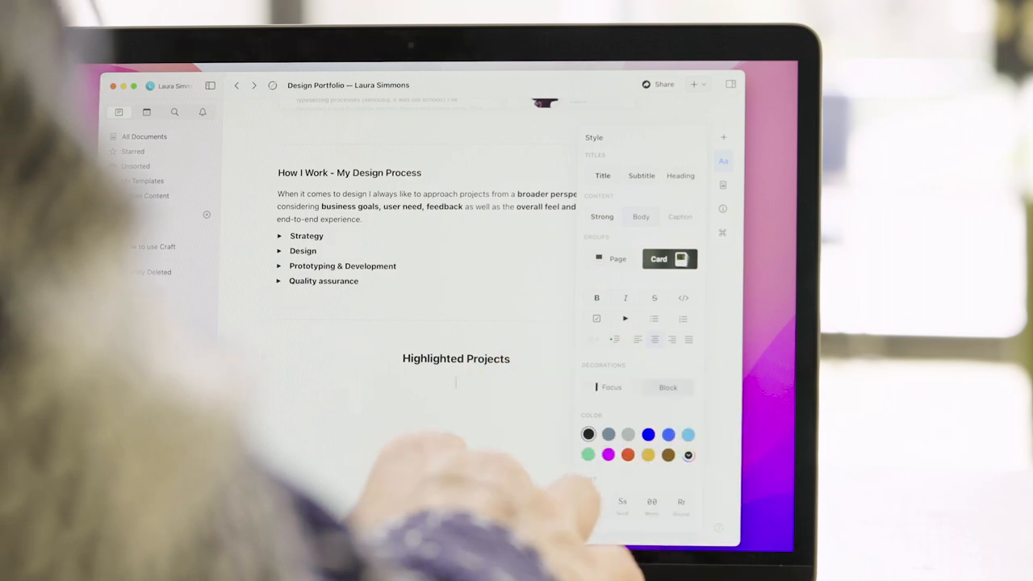
pyautogui.write('Discover how I')
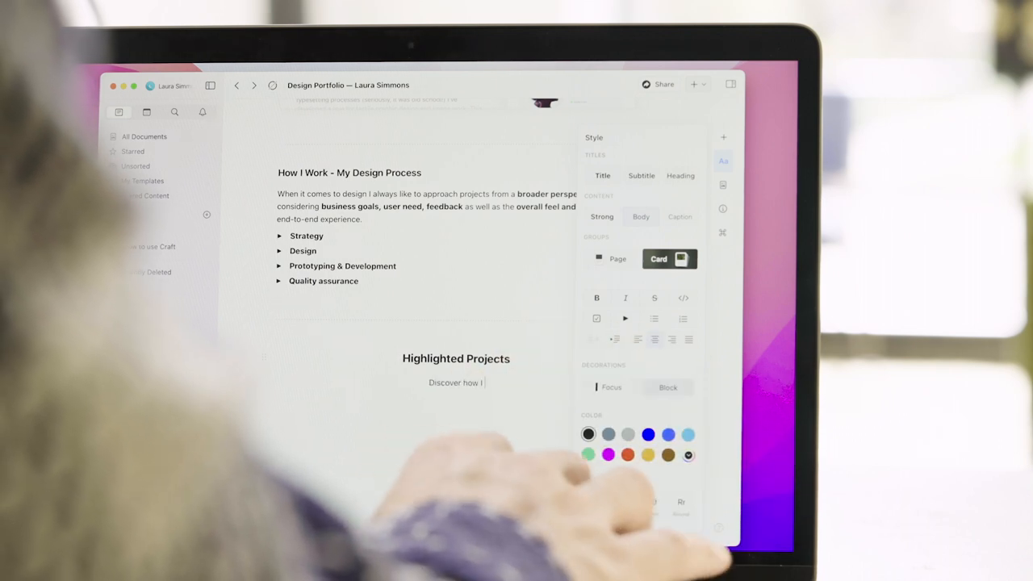
pyautogui.write('approach and solve challenges')
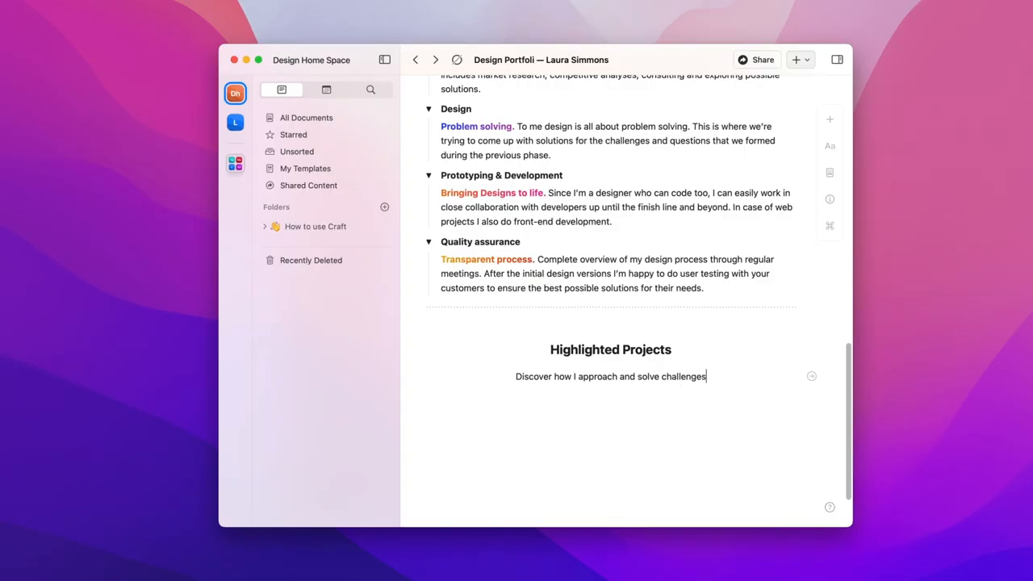
pyautogui.moveTo(800, 325)
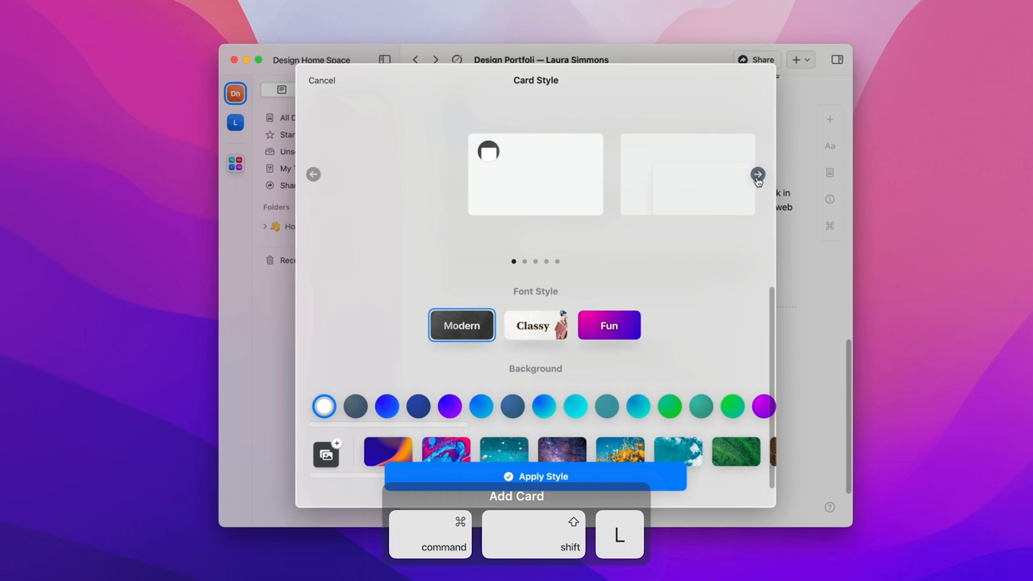
# Create a card-style ShowTrackr page with showtrackr-cover.png cover and a Project Overview section
pyautogui.click(757, 174)
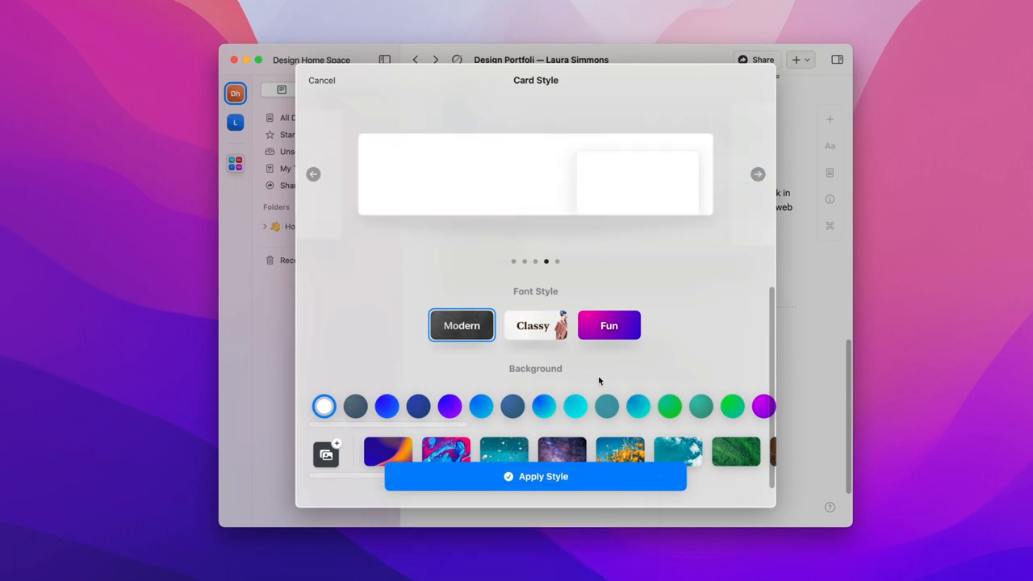
pyautogui.click(321, 80)
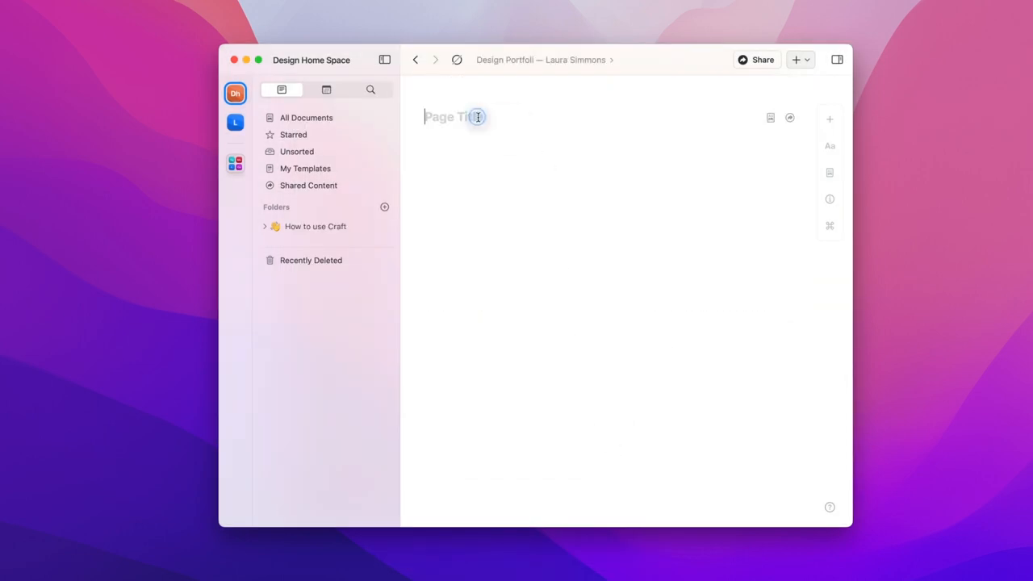
pyautogui.write('ShowTra')
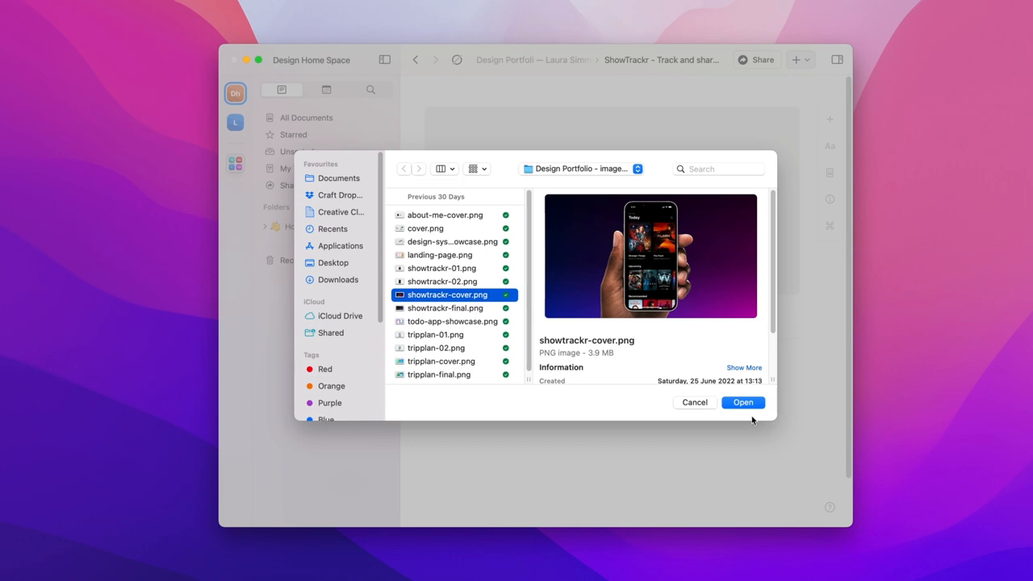
pyautogui.click(742, 401)
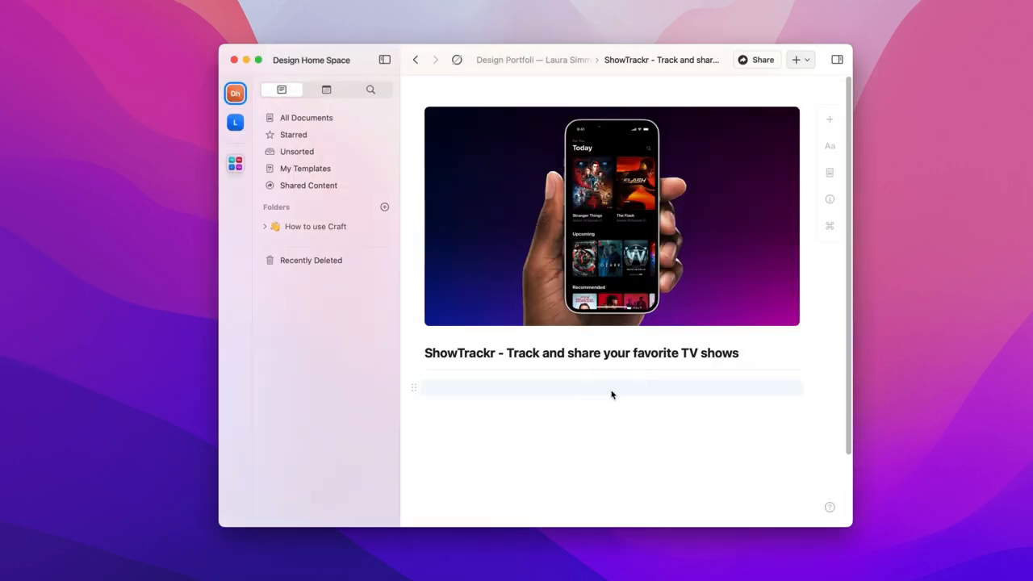
pyautogui.write('Project Overview')
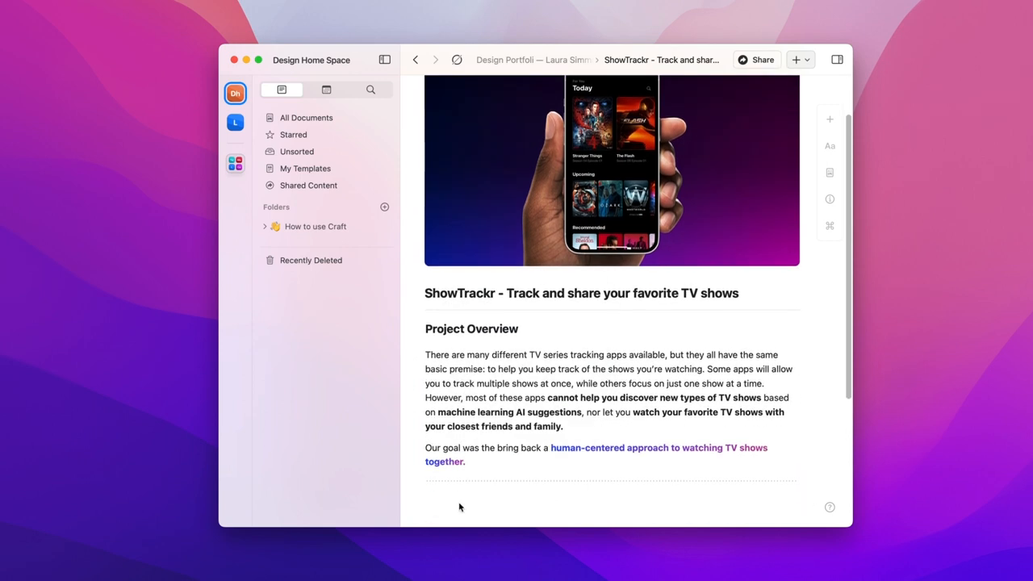
# Return to the portfolio and duplicate the ShowTrackr card with Cmd+D
pyautogui.scroll(-3)
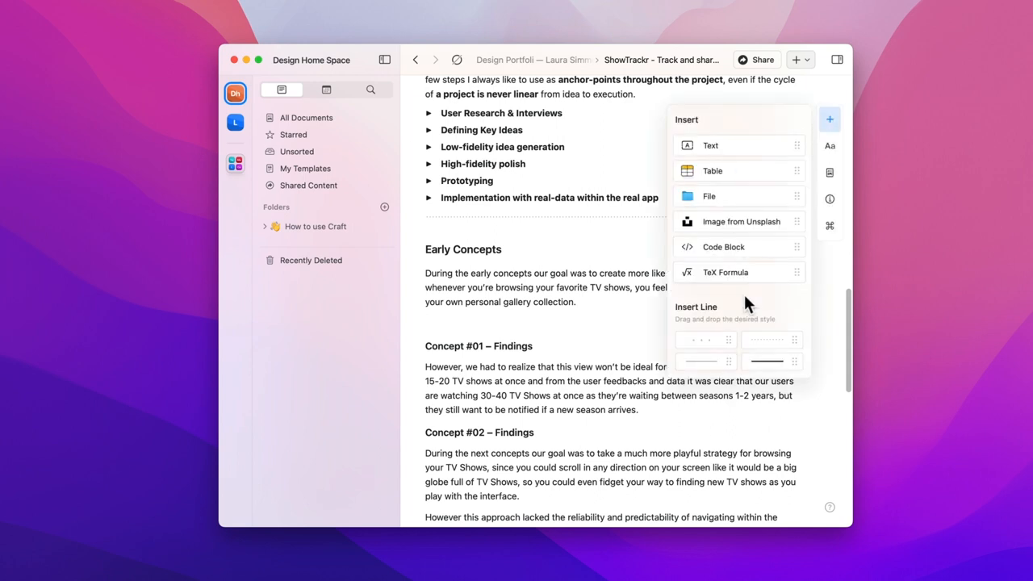
pyautogui.click(708, 196)
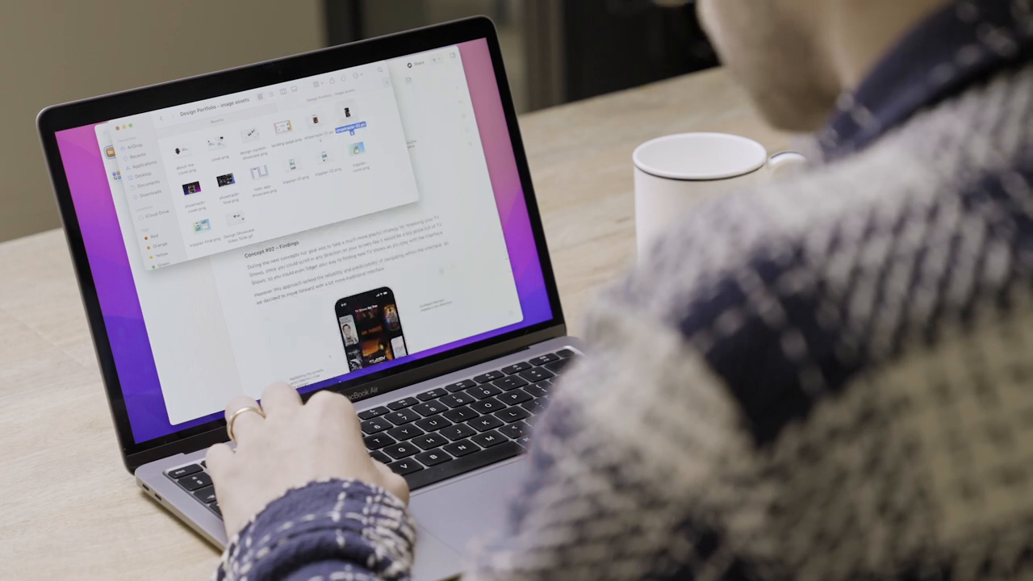
pyautogui.scroll(-3)
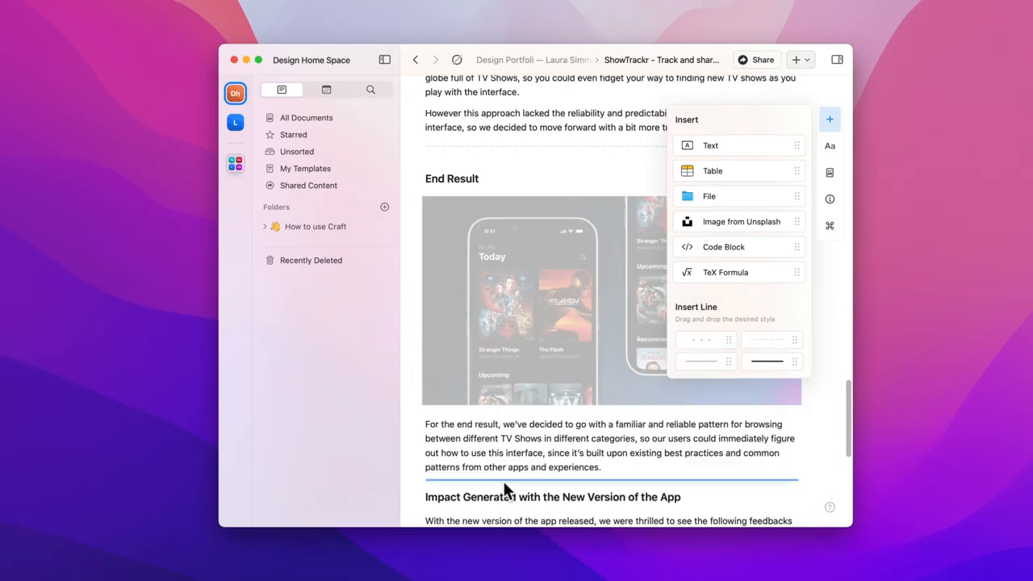
pyautogui.click(415, 59)
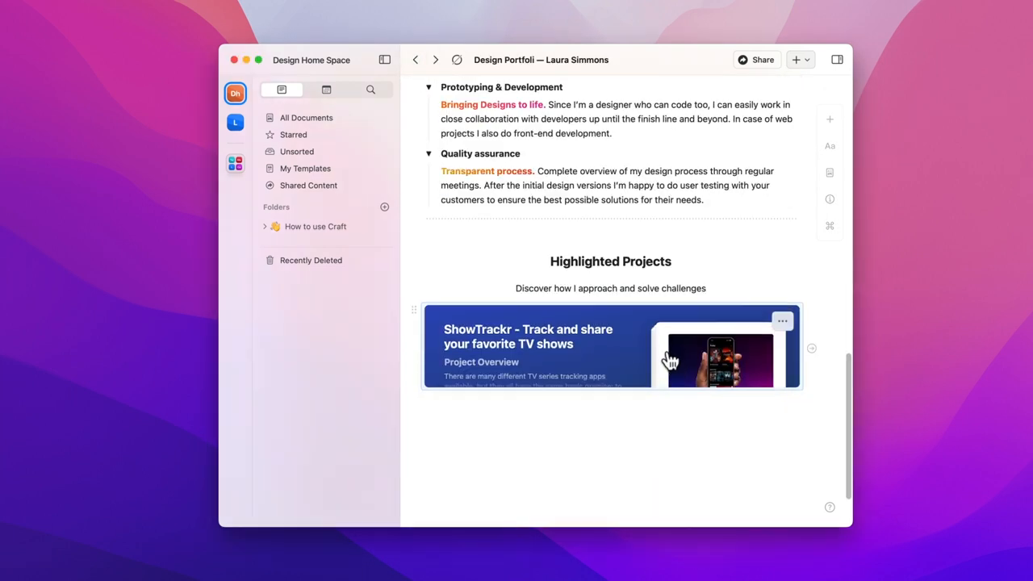
pyautogui.press('cmd+d')
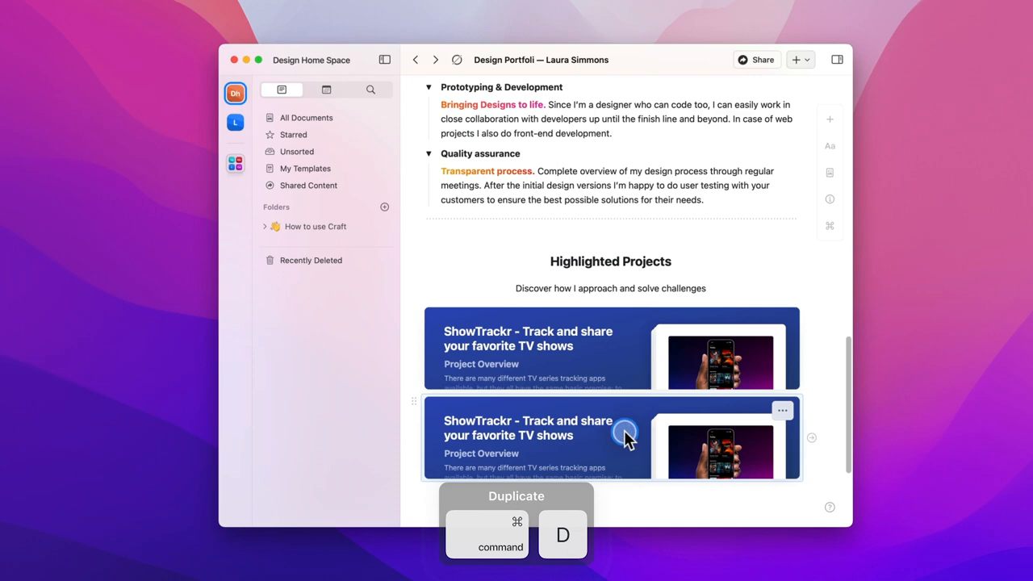